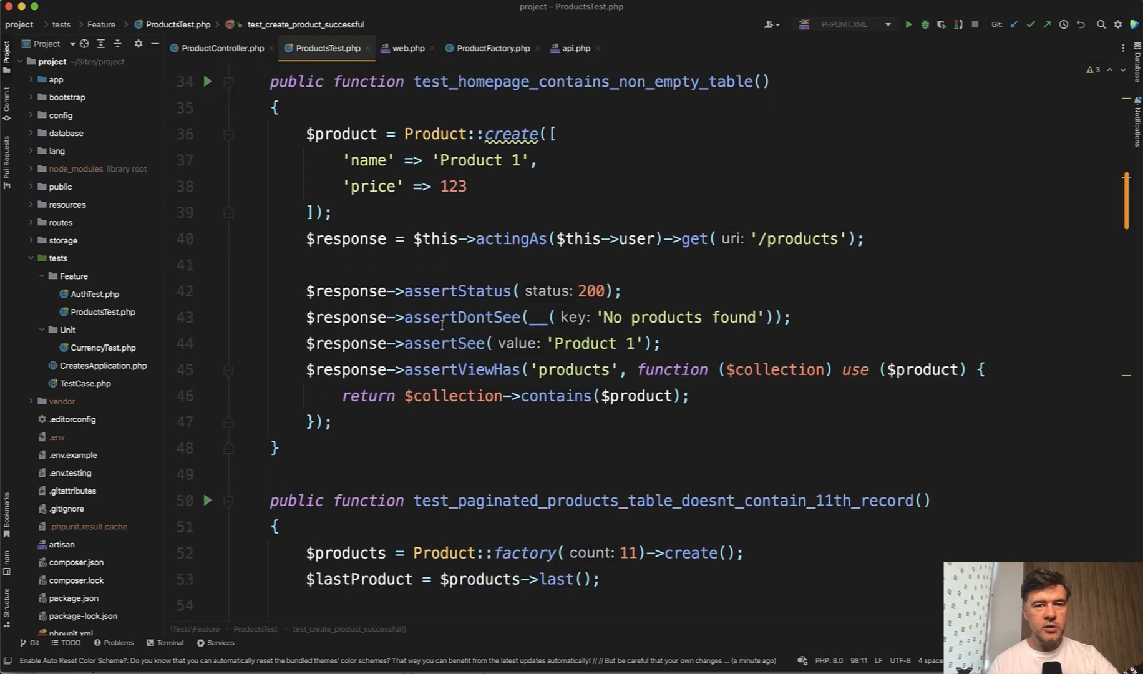
# - Scroll ProductsTest.php down to the paginated-products and admin create-button tests
pyautogui.scroll(-3)
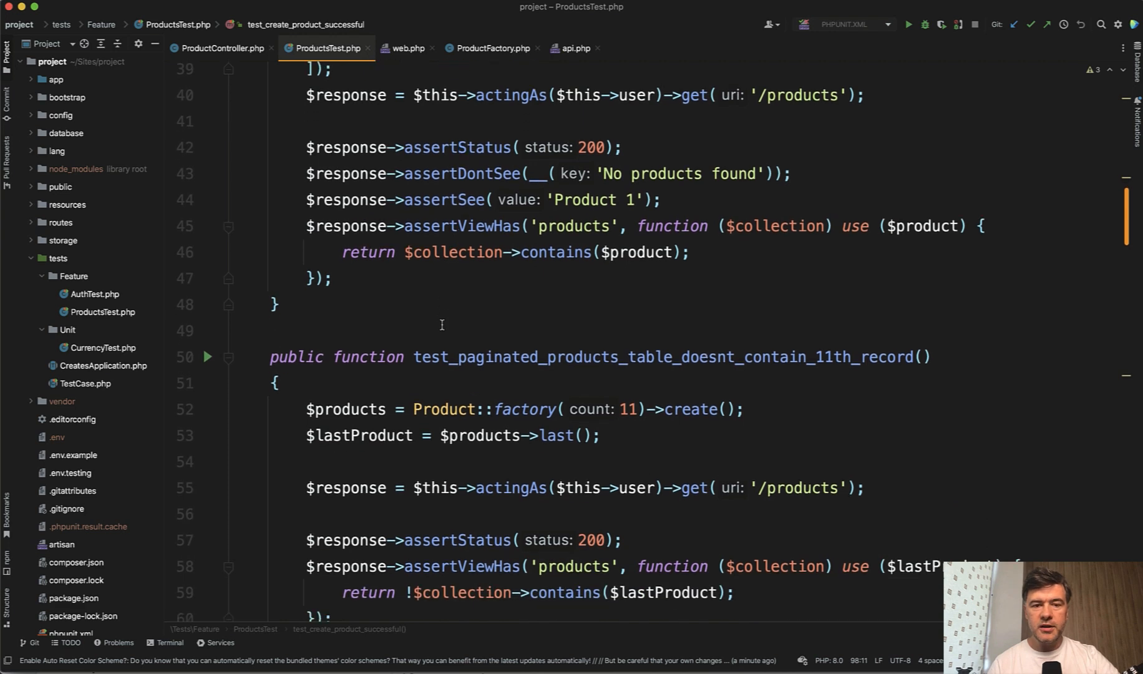
pyautogui.scroll(-3)
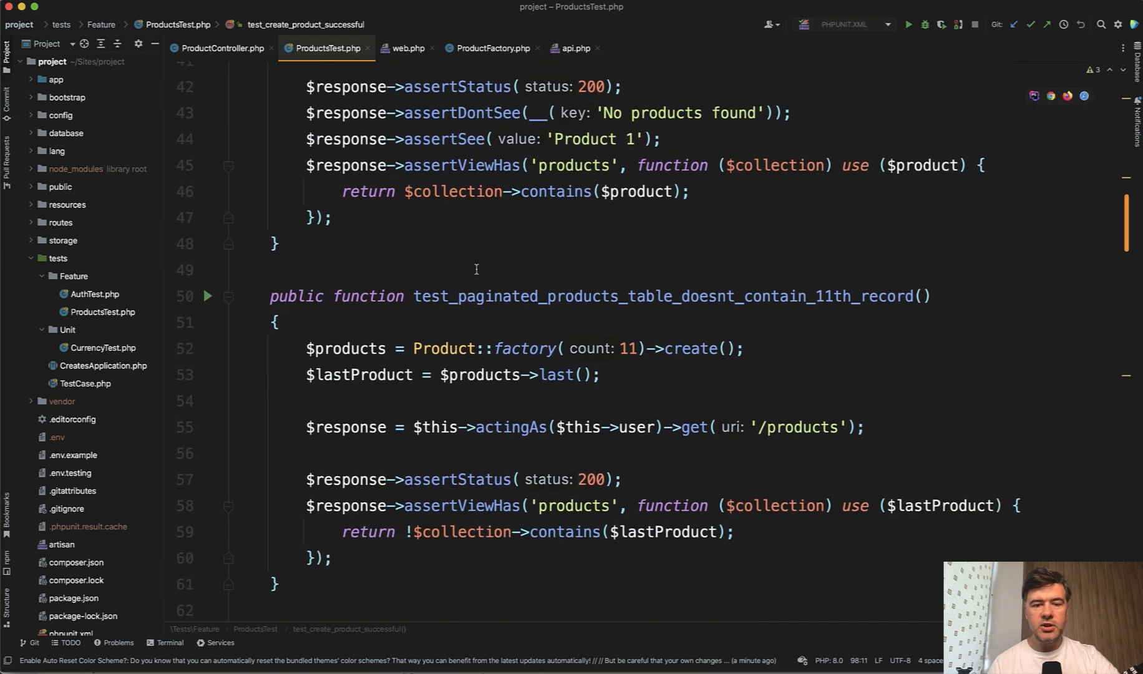
pyautogui.scroll(-3)
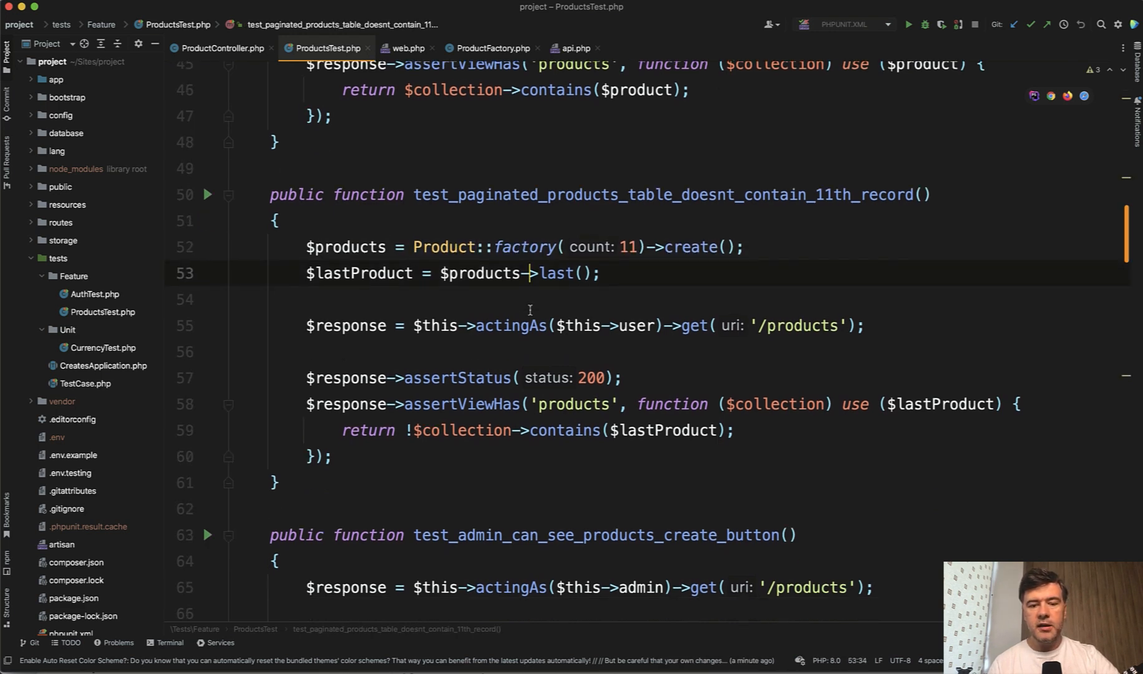
pyautogui.scroll(-3)
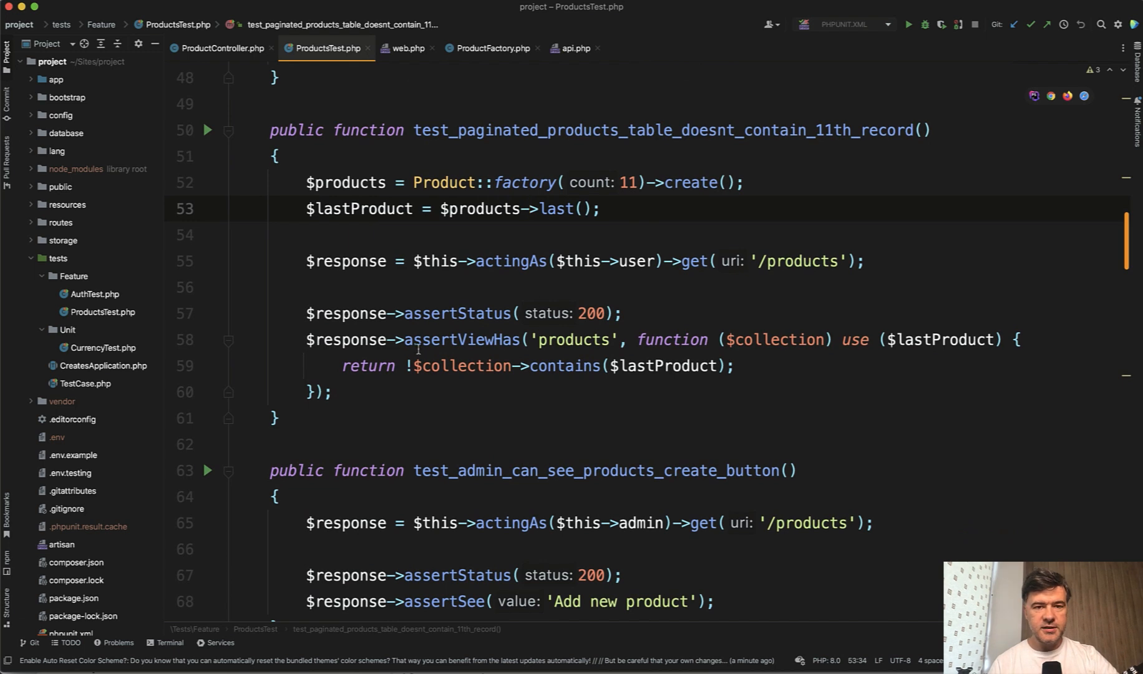
pyautogui.moveTo(384, 385)
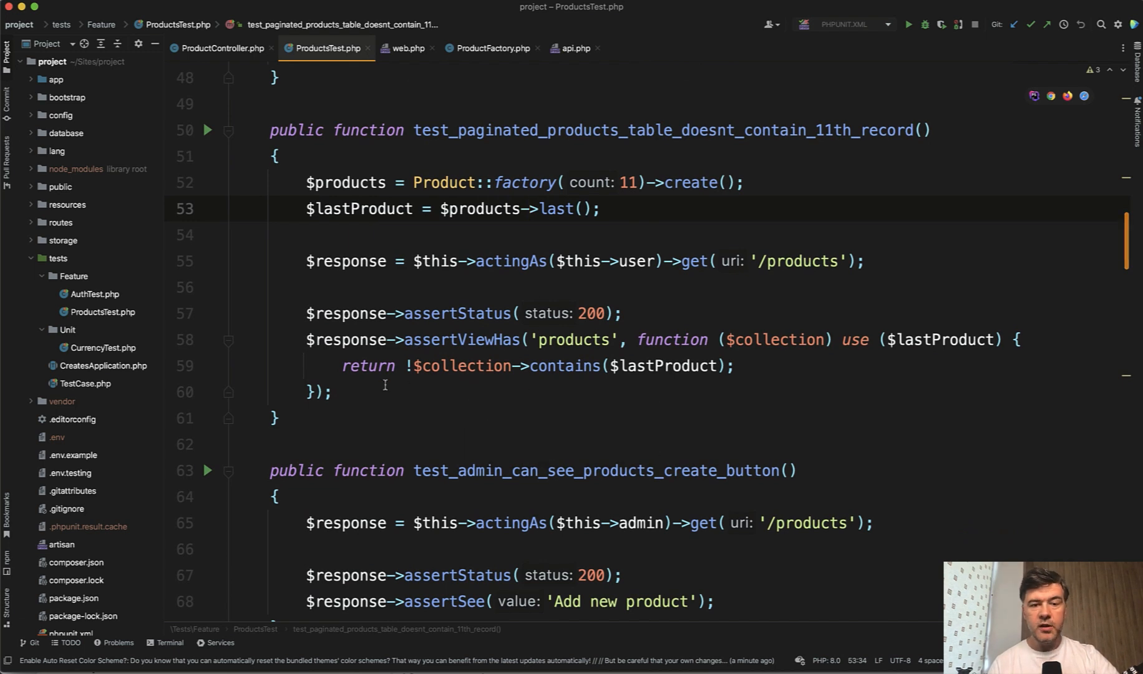
pyautogui.click(529, 209)
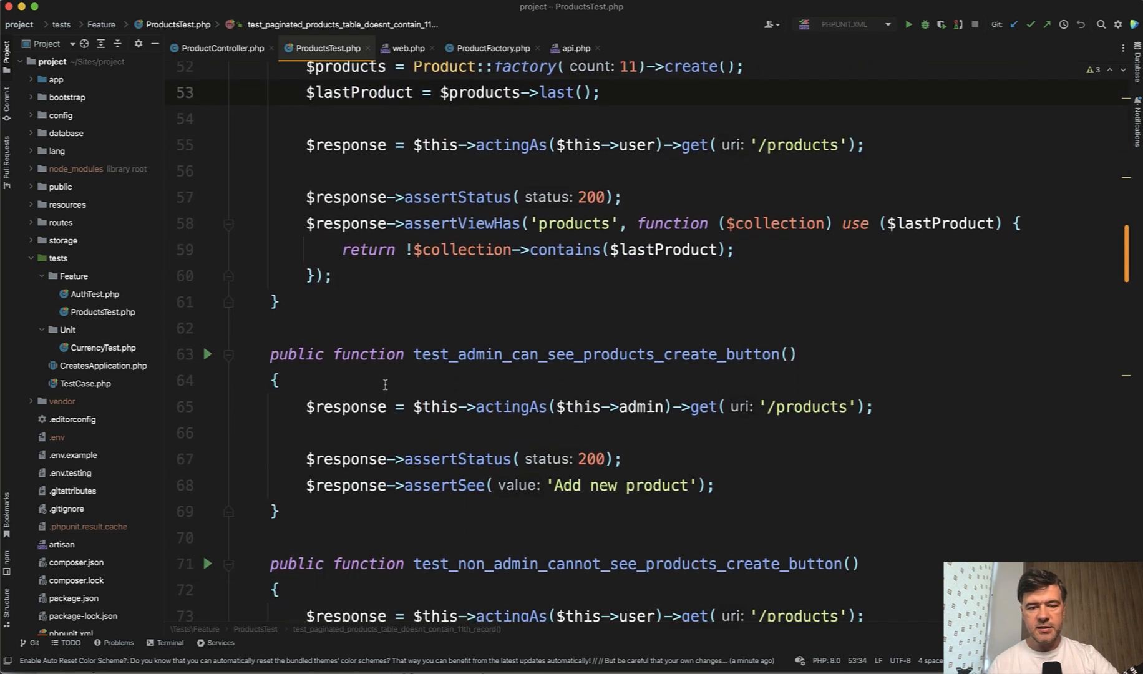
# - Scroll to the non-admin create-button and admin create-page (status 200) tests
pyautogui.scroll(-3)
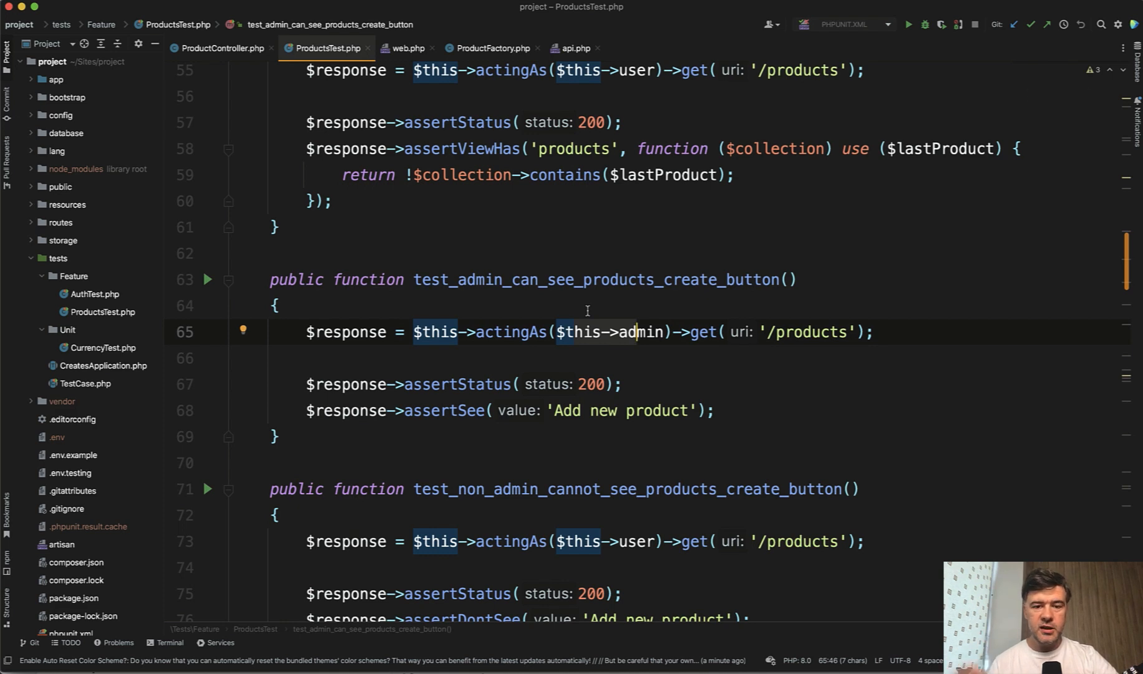
pyautogui.moveTo(627, 331)
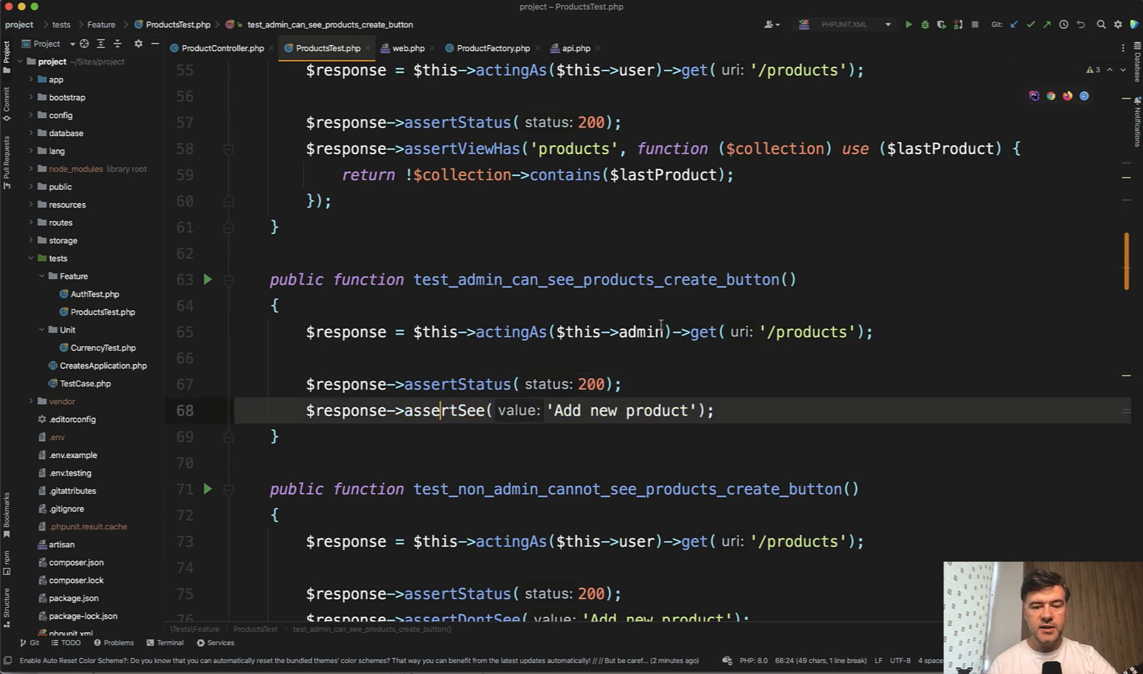
pyautogui.scroll(-3)
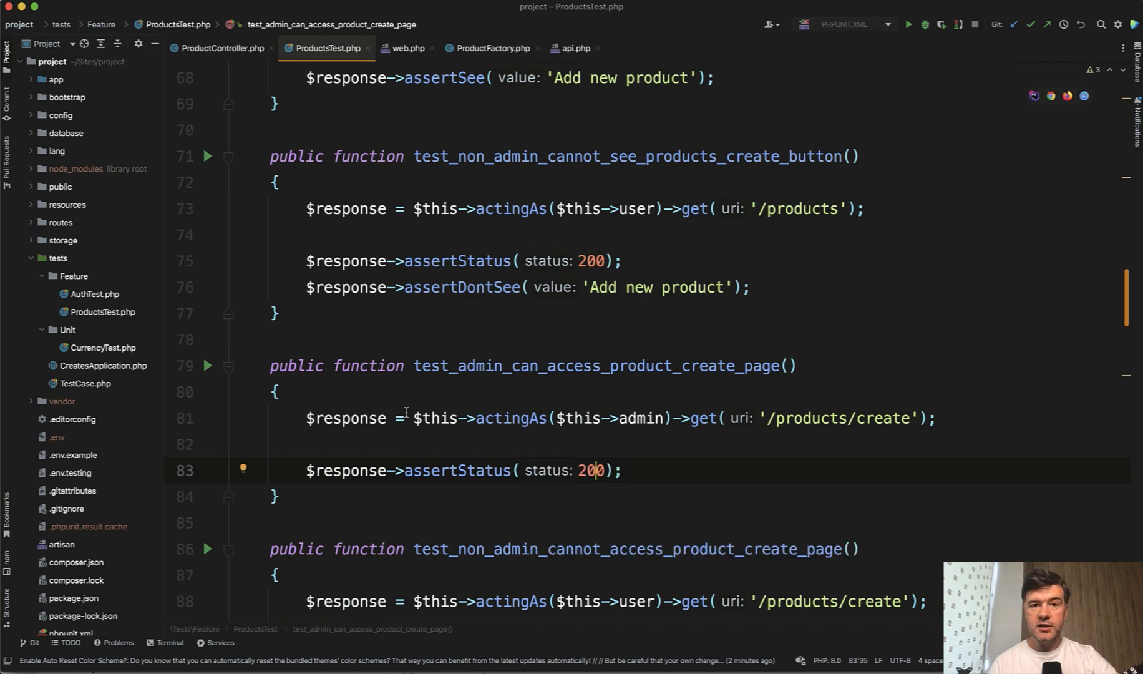
# - Scroll to the non-admin 403 create-page test and start of test_create_product_successful
pyautogui.scroll(-3)
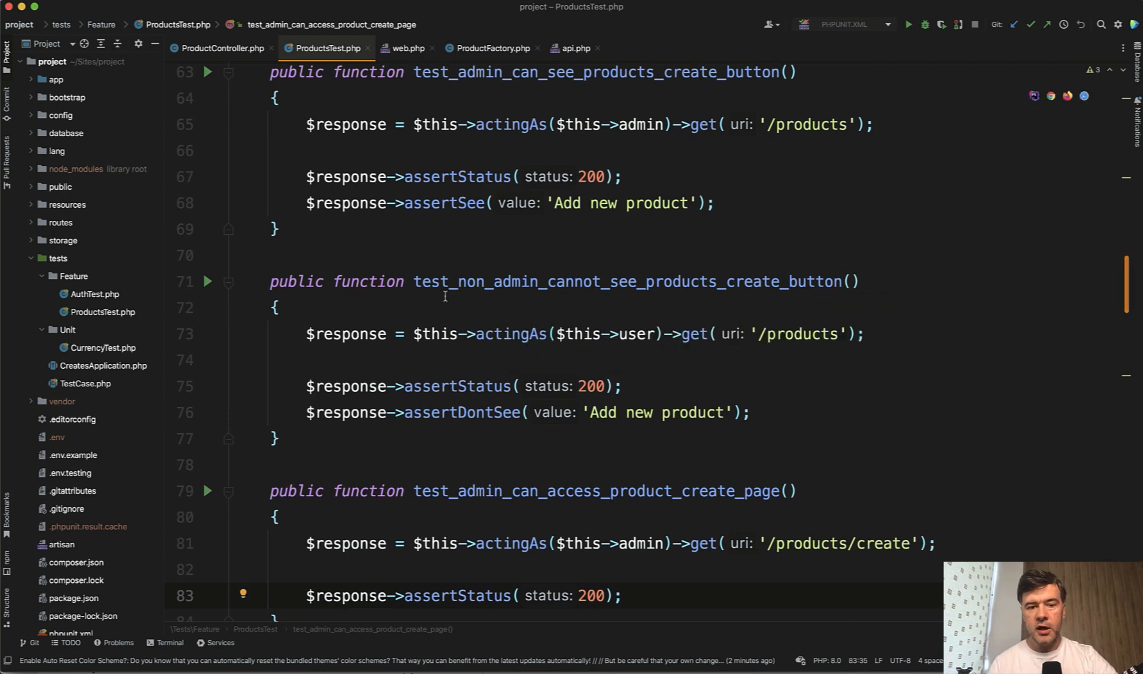
pyautogui.scroll(-3)
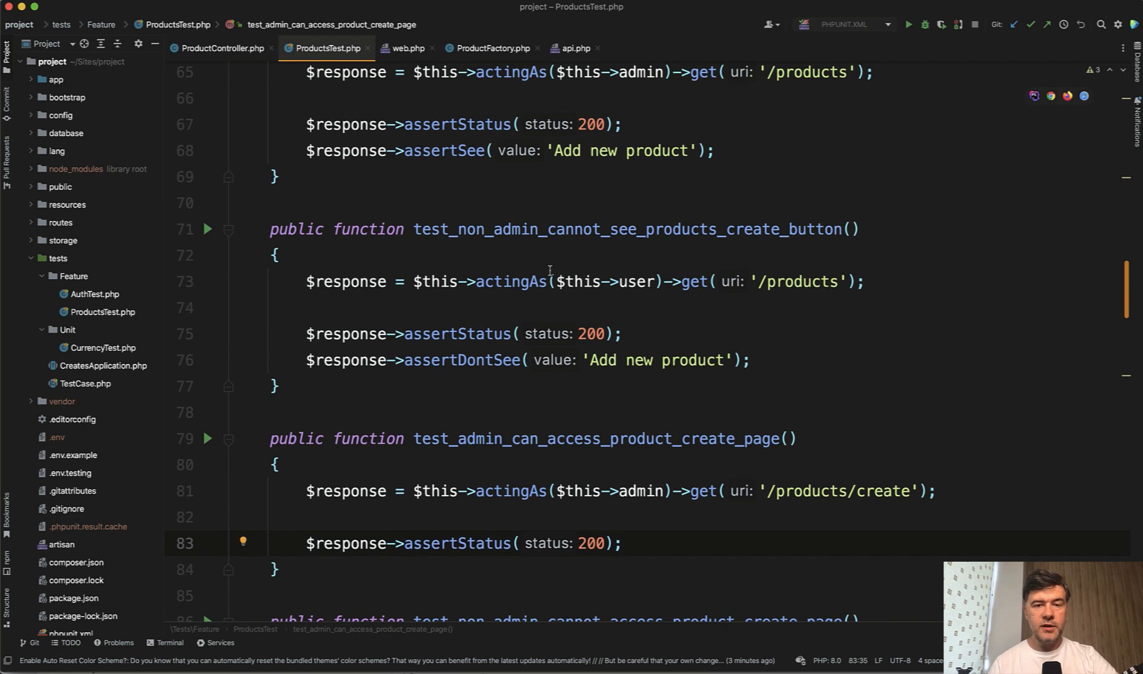
pyautogui.scroll(-3)
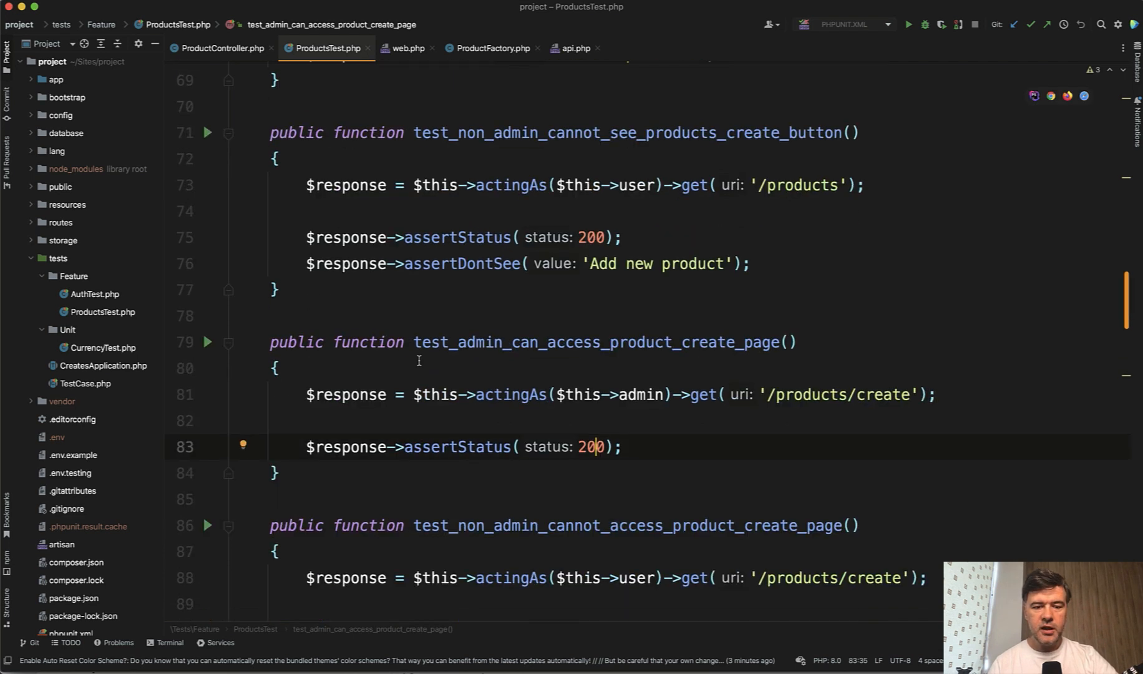
pyautogui.scroll(-3)
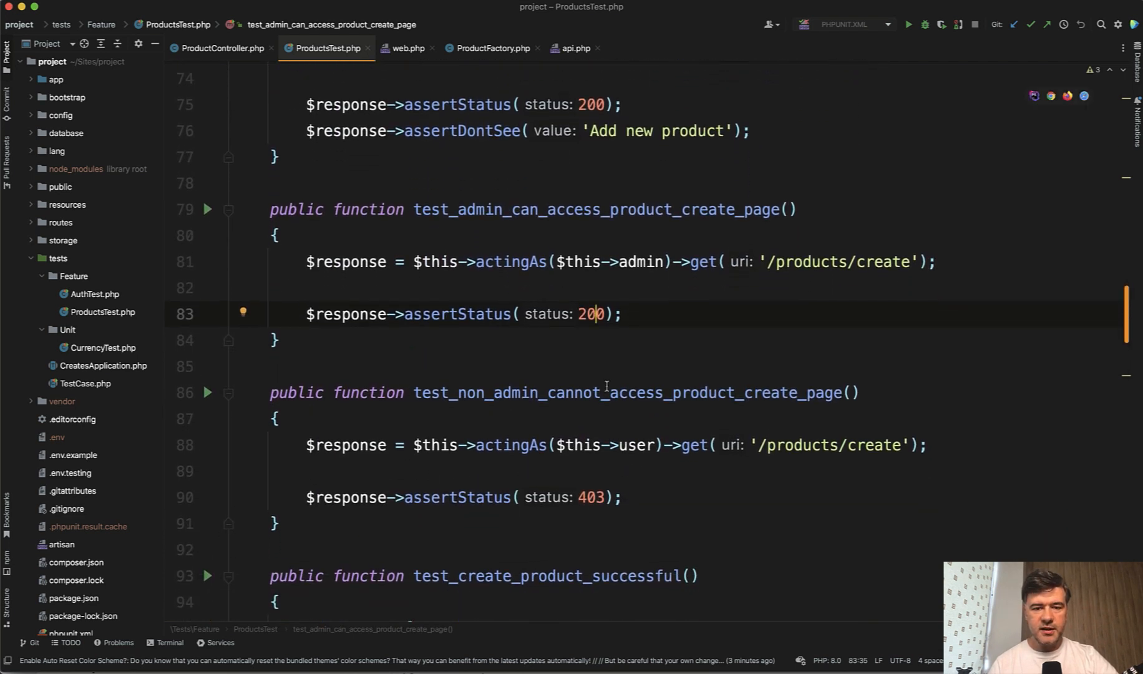
pyautogui.moveTo(430, 445)
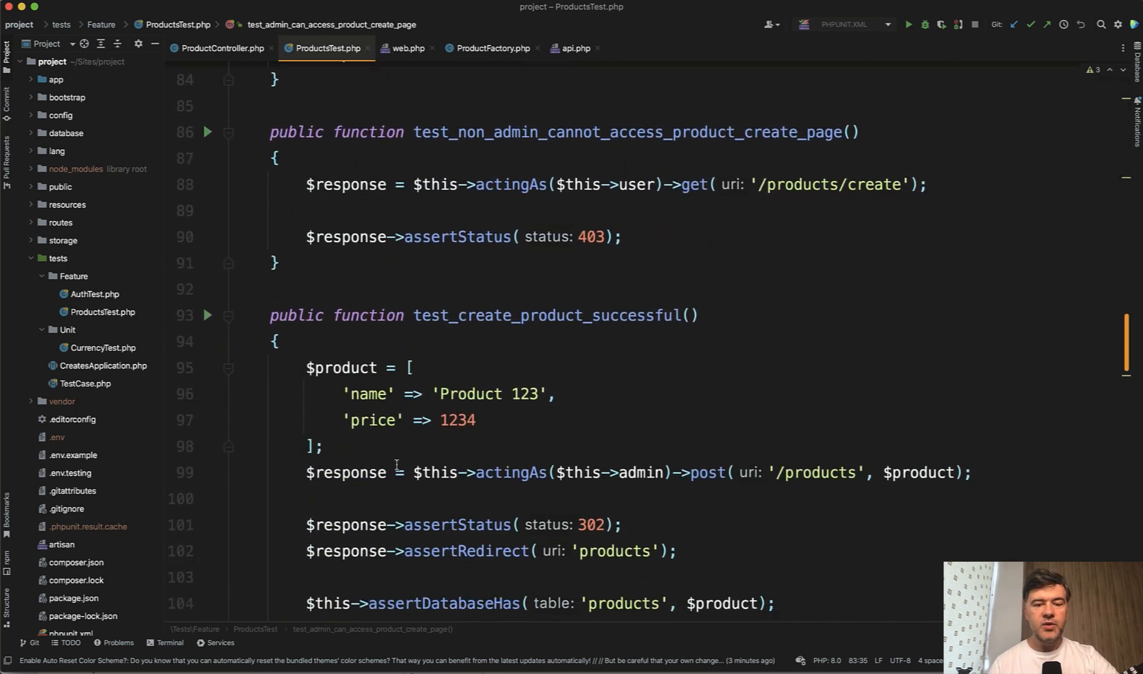
# - Reveal all of test_create_product_successful and highlight its assertRedirect line
pyautogui.scroll(-3)
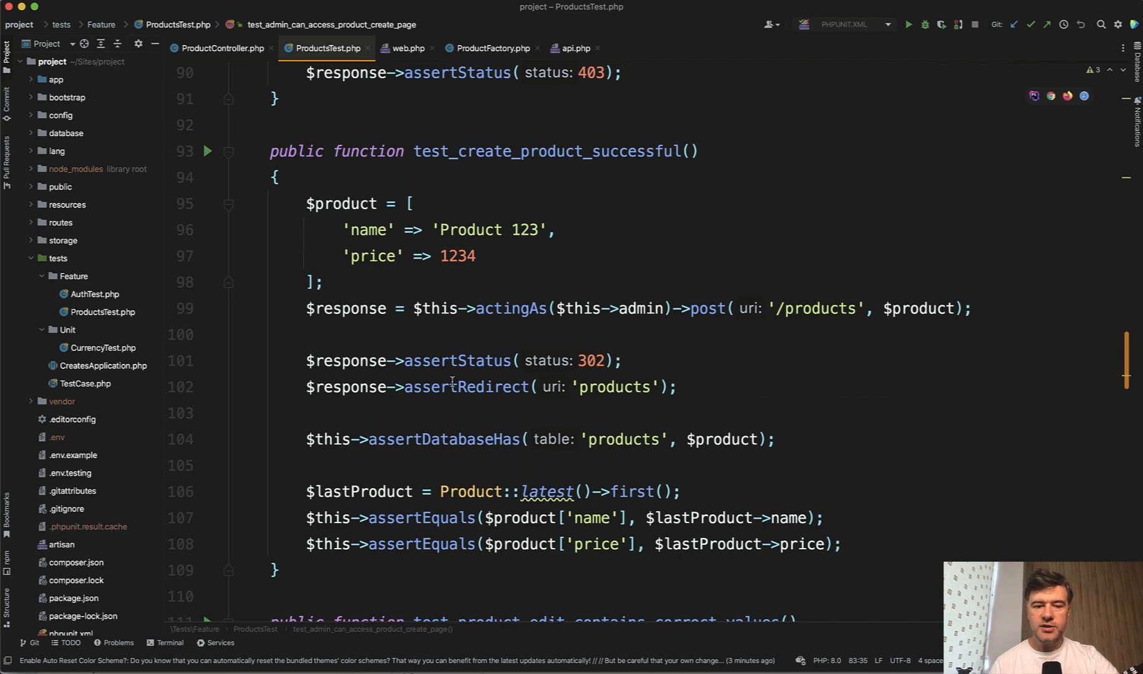
pyautogui.click(450, 387)
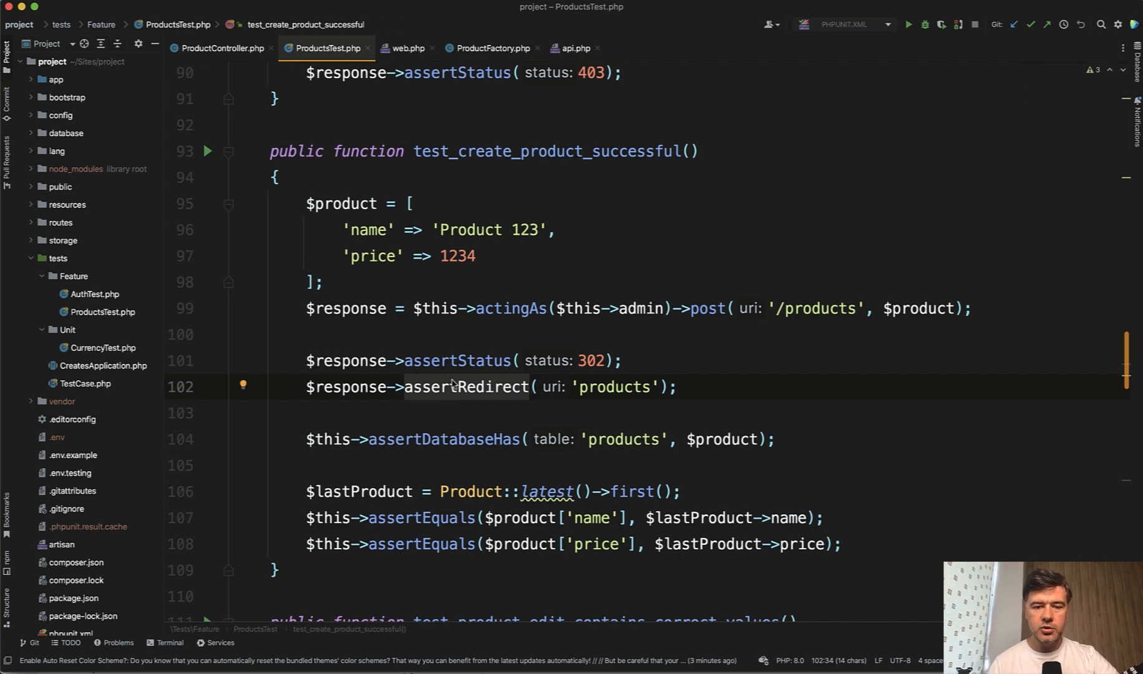
pyautogui.click(531, 386)
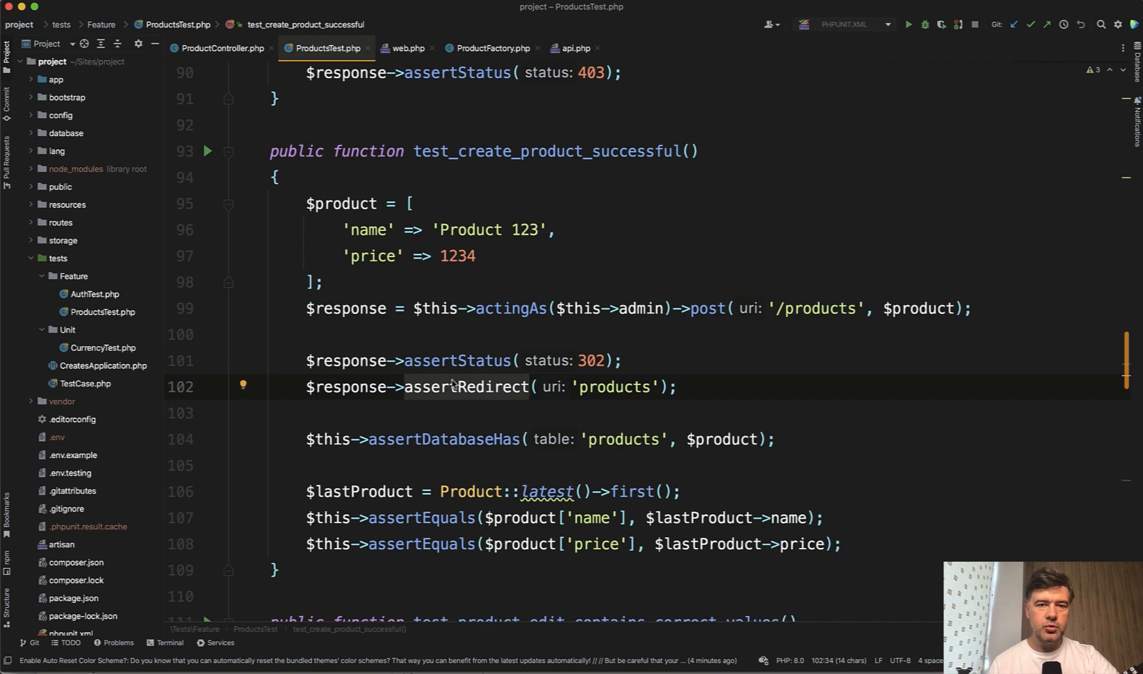
pyautogui.click(531, 386)
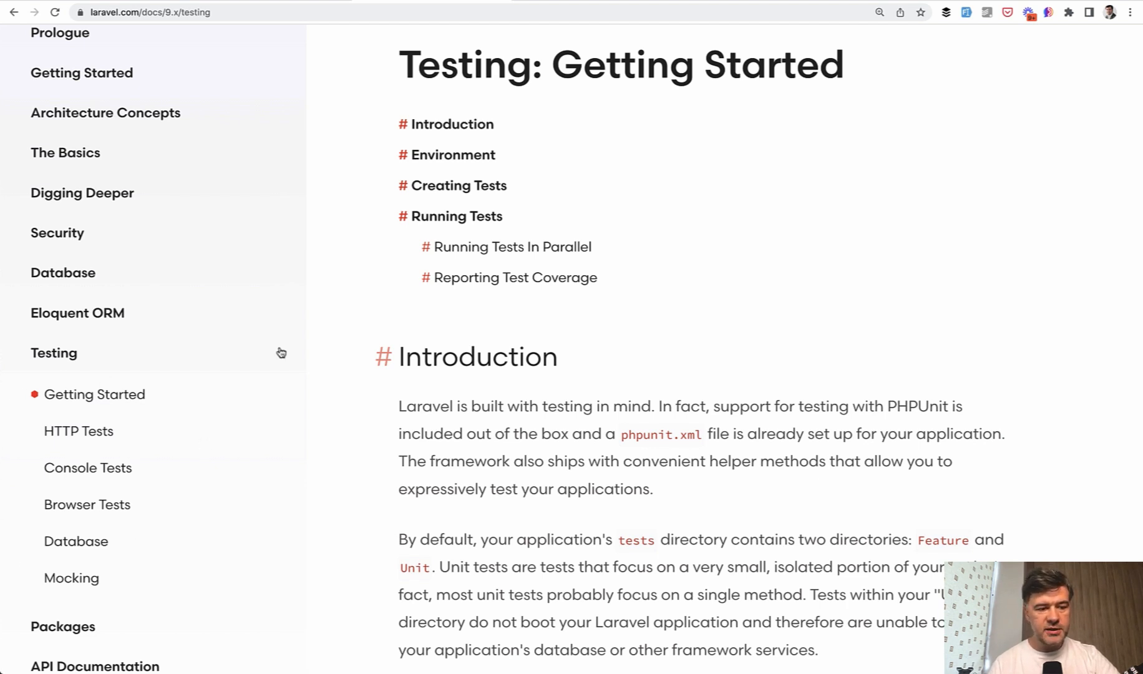
pyautogui.moveTo(324, 432)
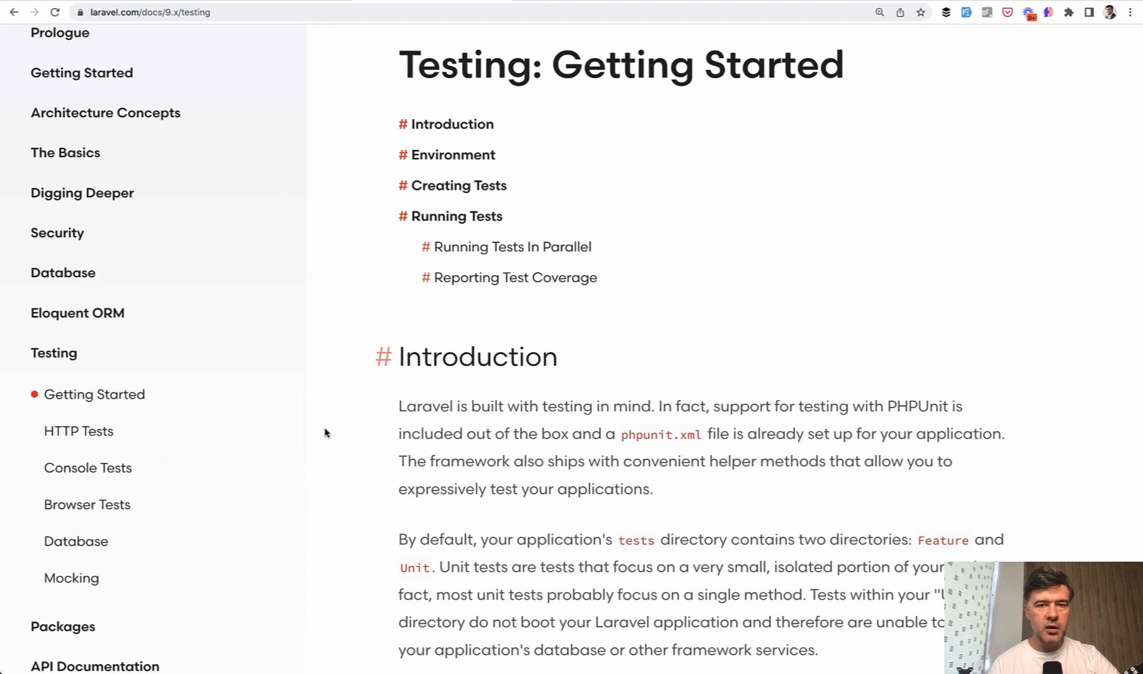